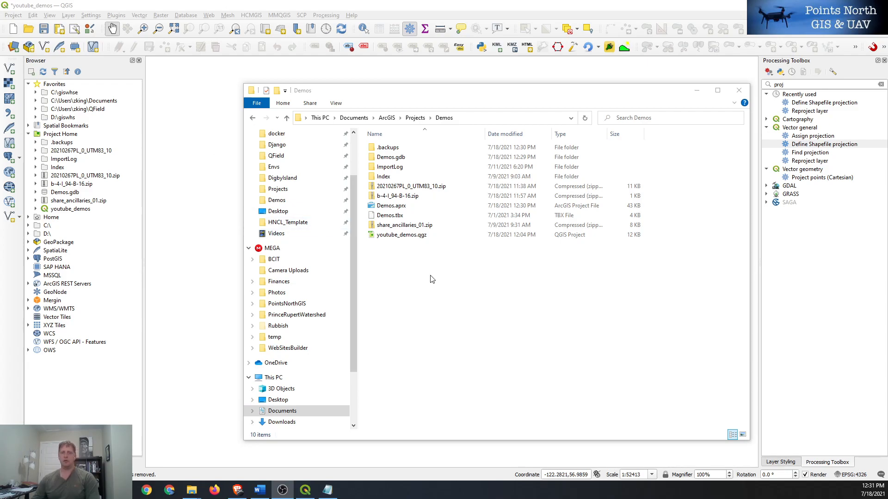
# Extract the 20210267PL_0_UTM83_10 zip archive into a same-named folder in Demos.
pyautogui.click(390, 156)
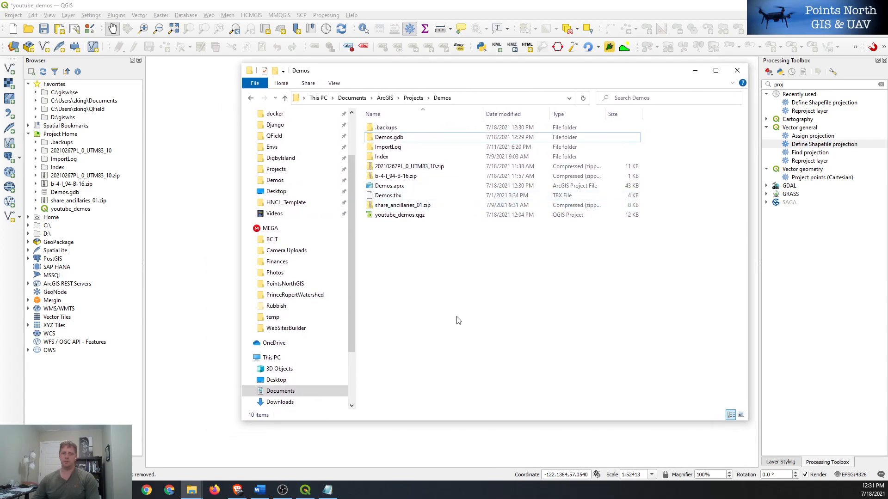
pyautogui.click(408, 166)
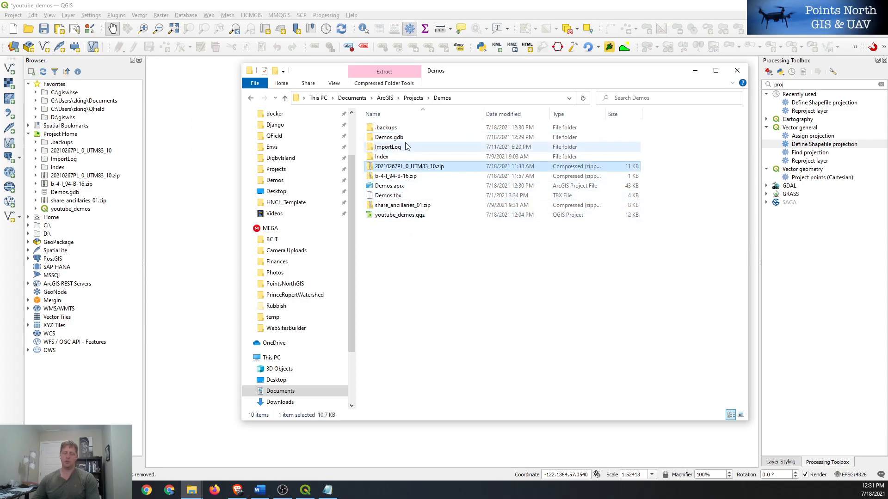
pyautogui.moveTo(413, 167)
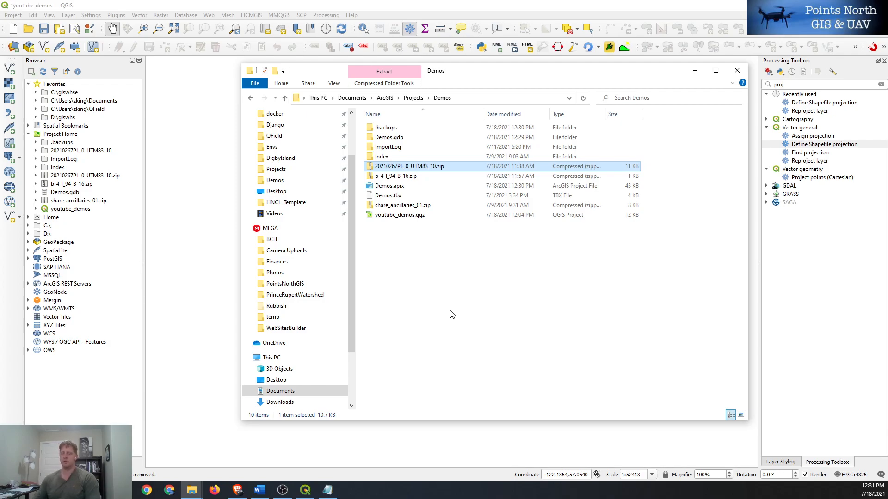
pyautogui.moveTo(450, 314)
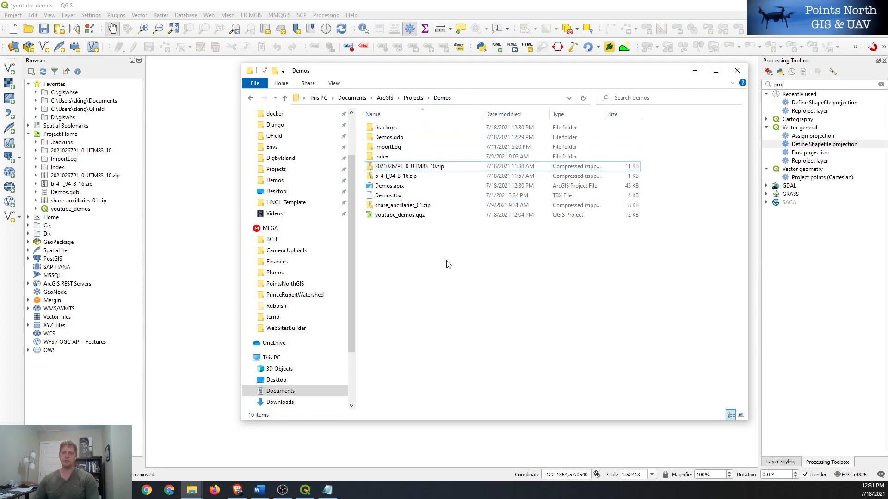
pyautogui.click(397, 176)
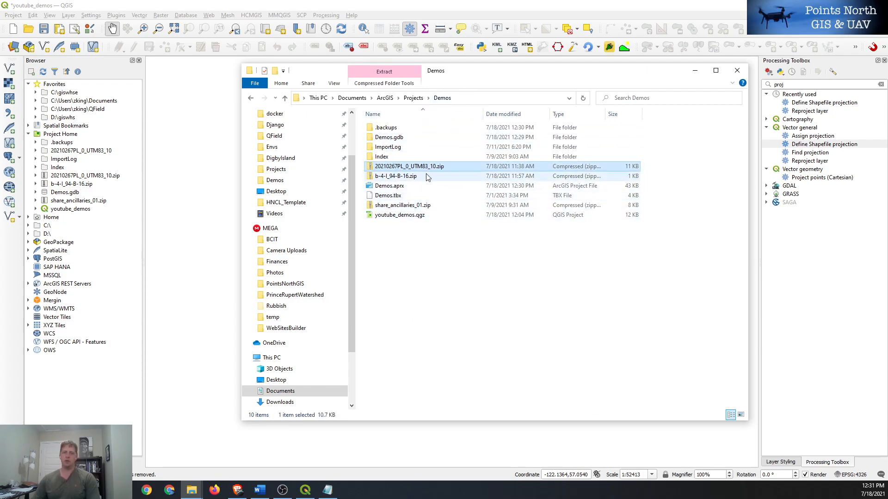
pyautogui.click(414, 166)
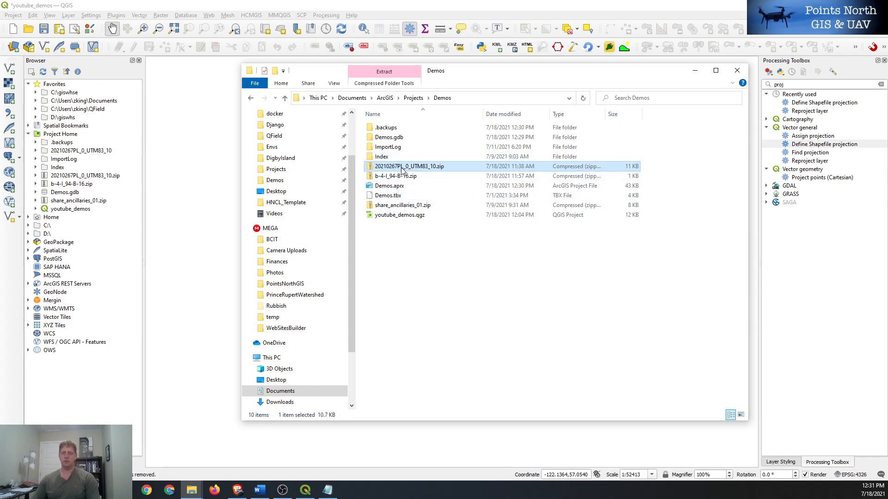
pyautogui.rightClick(413, 166)
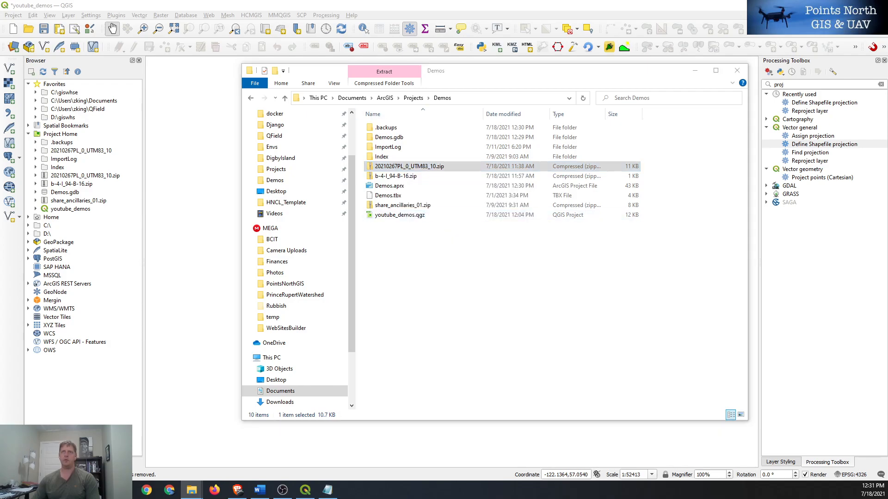
pyautogui.click(383, 70)
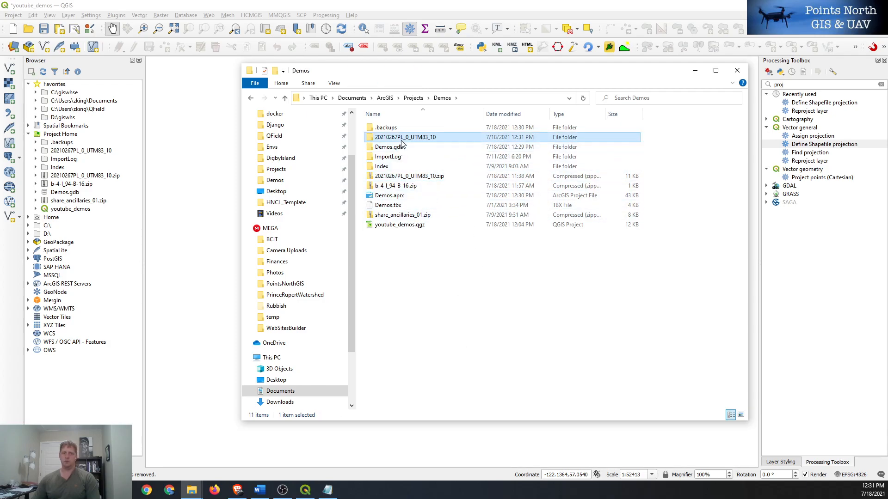
# Open the extracted folder and its inner folder, then select the aa files and begin picking .shp files.
pyautogui.doubleClick(405, 137)
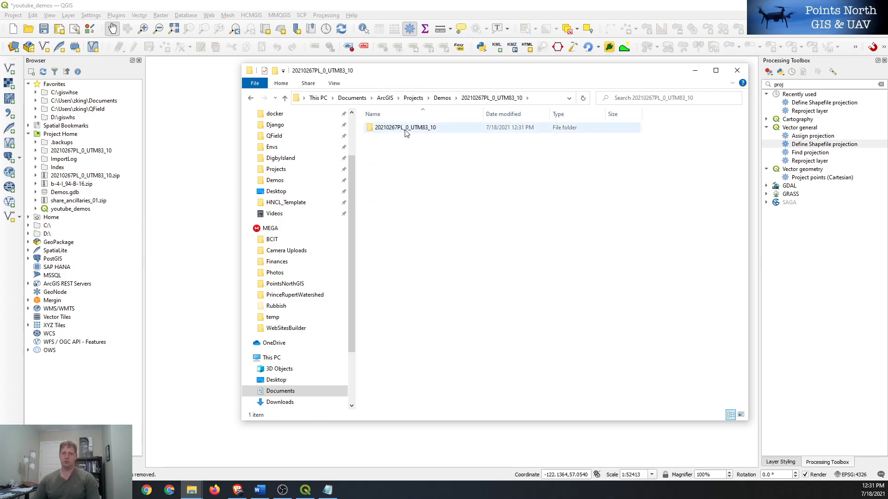
pyautogui.doubleClick(404, 127)
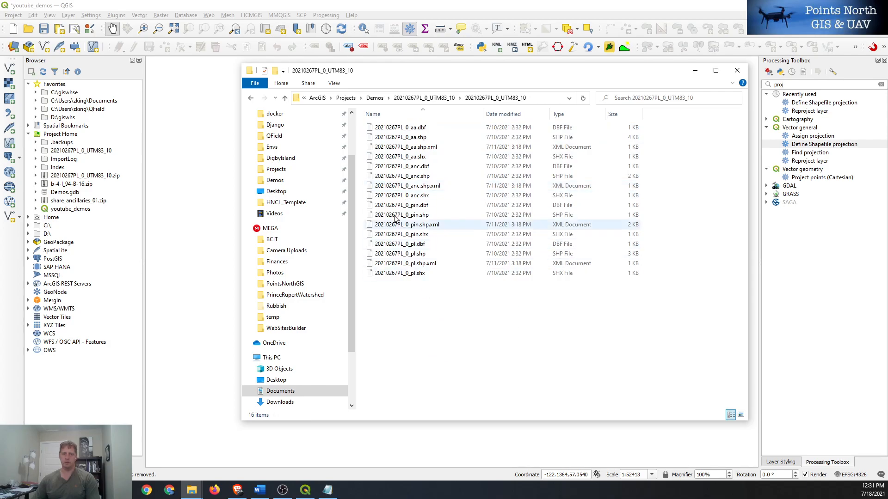
pyautogui.click(401, 136)
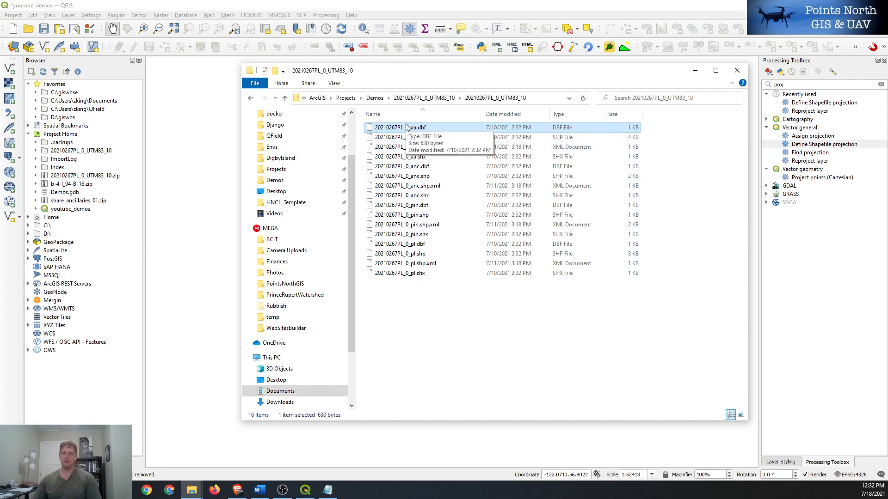
pyautogui.moveTo(411, 126)
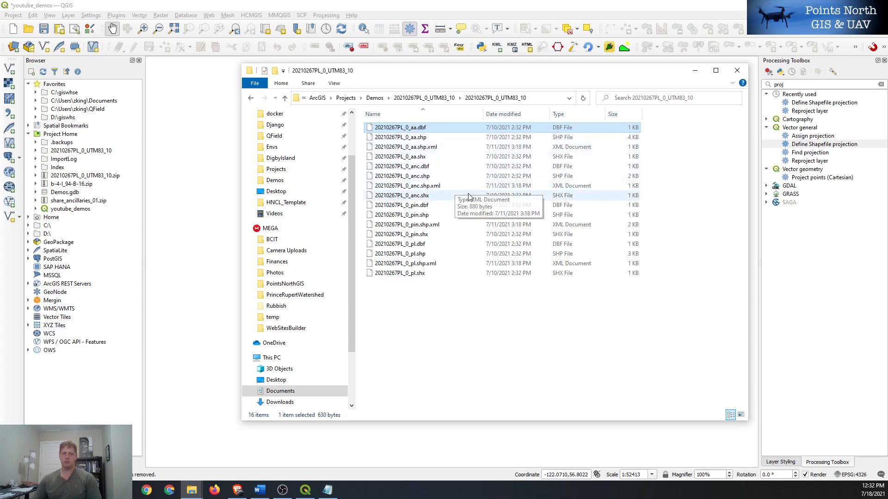
pyautogui.click(400, 127)
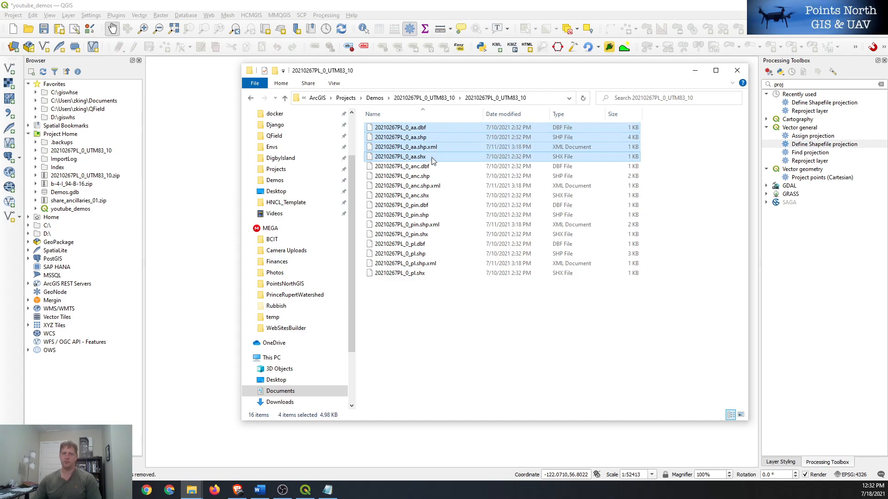
pyautogui.moveTo(432, 159)
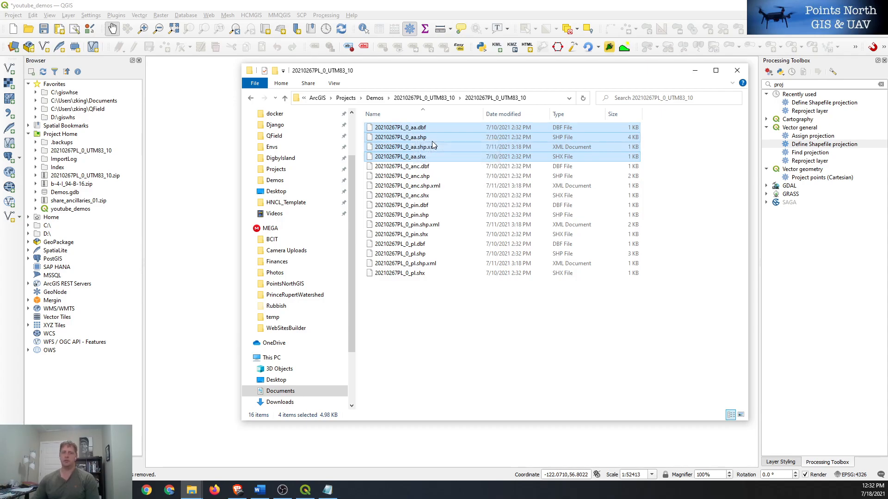
pyautogui.moveTo(428, 138)
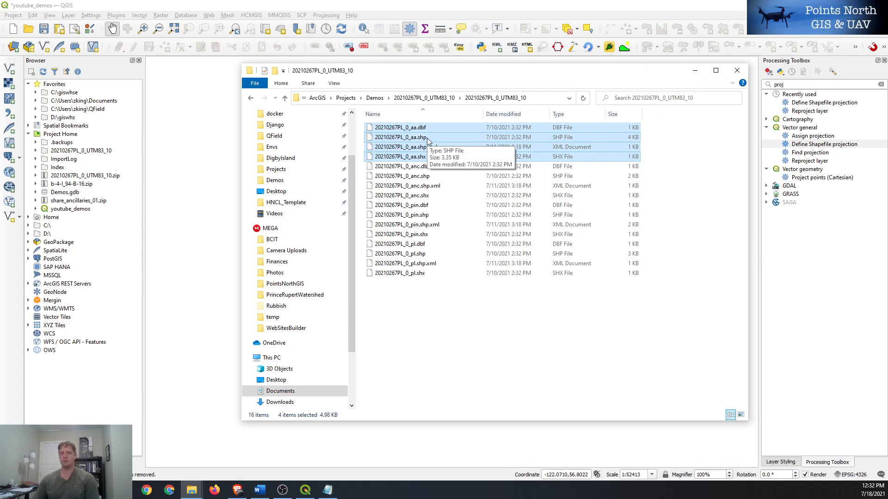
pyautogui.moveTo(447, 156)
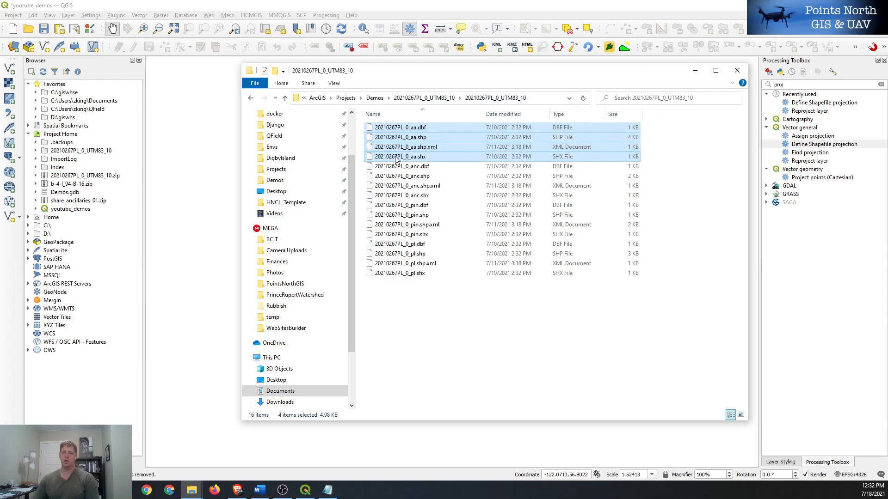
pyautogui.moveTo(398, 162)
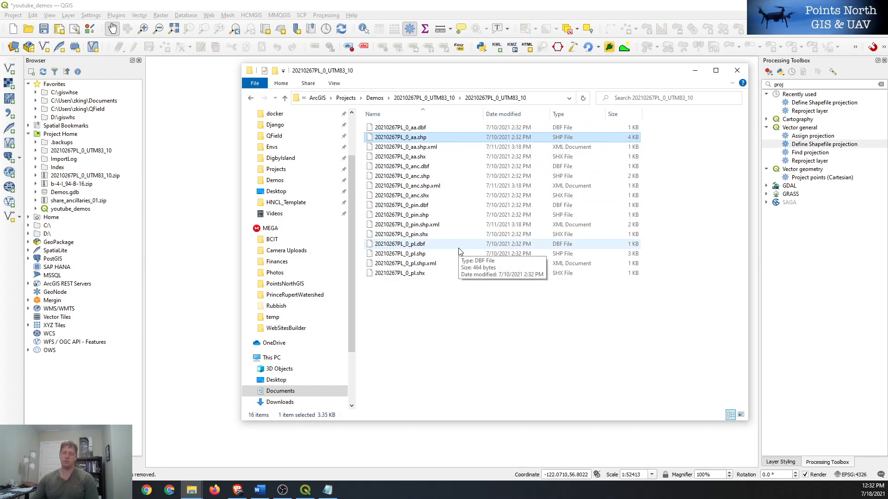
pyautogui.moveTo(439, 249)
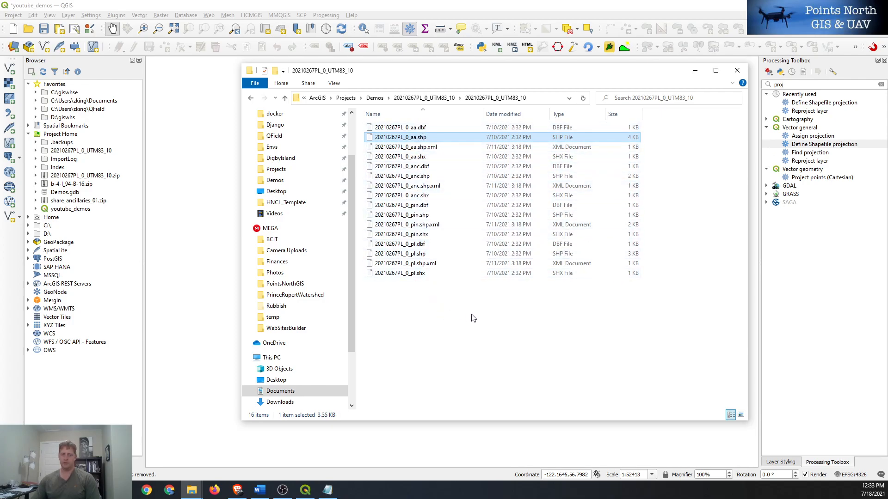
pyautogui.moveTo(415, 282)
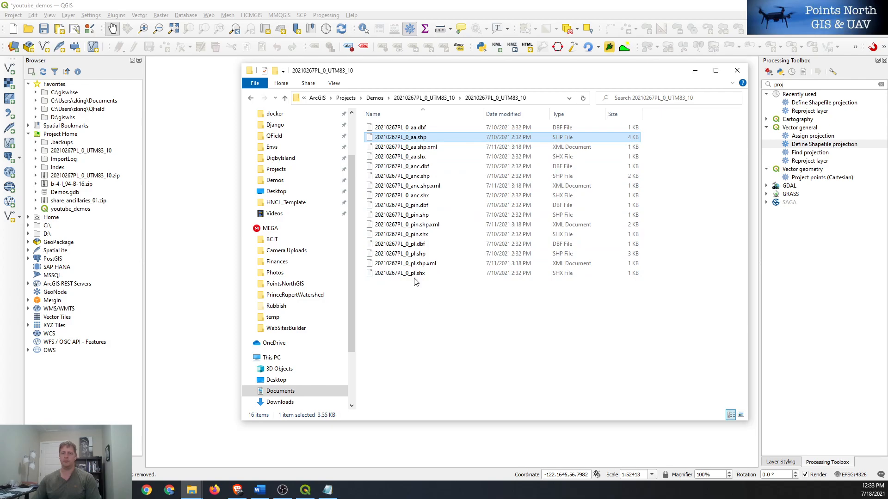
pyautogui.click(399, 253)
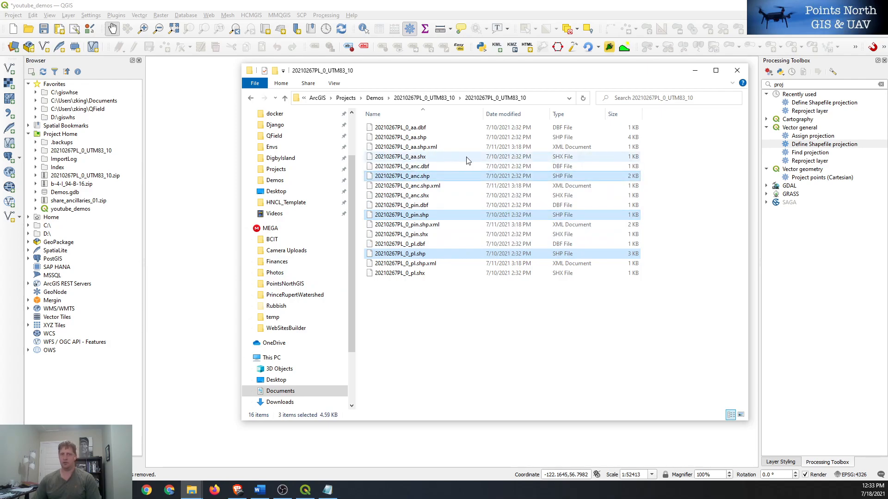
# Add the remaining .shp file to the selection, then pan the map to centre the trail.
pyautogui.click(400, 136)
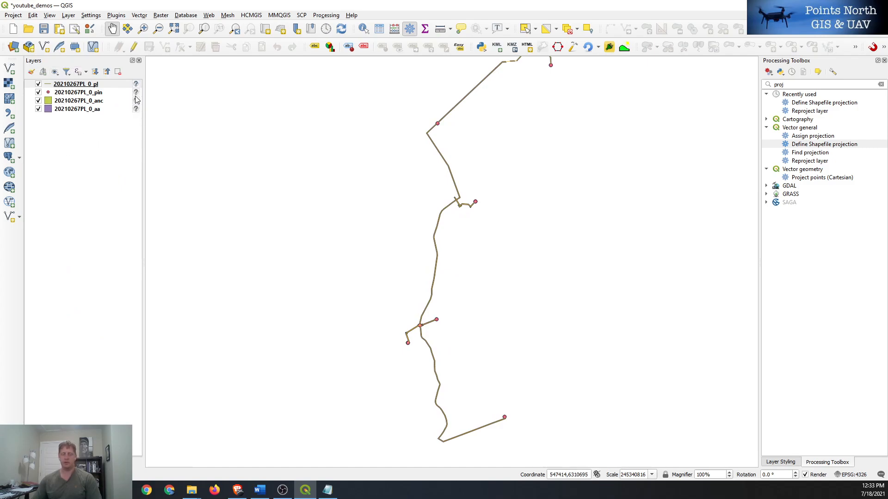
pyautogui.moveTo(135, 93)
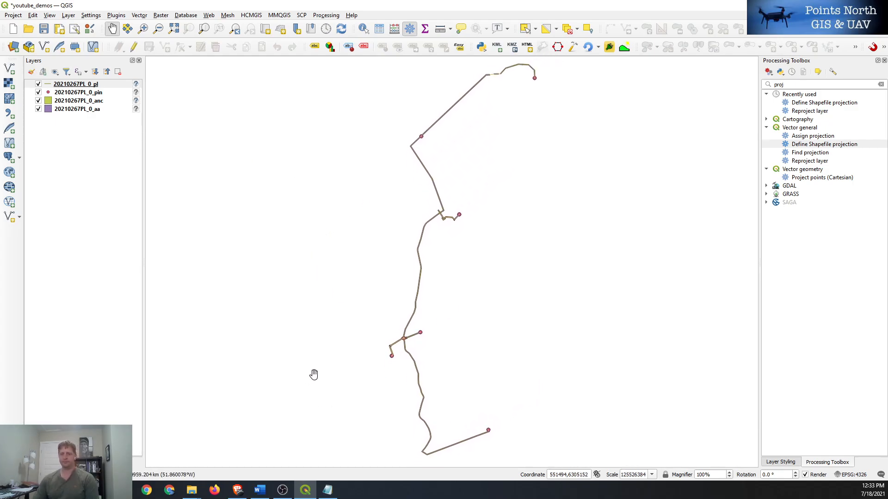
pyautogui.moveTo(314, 375); pyautogui.dragTo(462, 321)
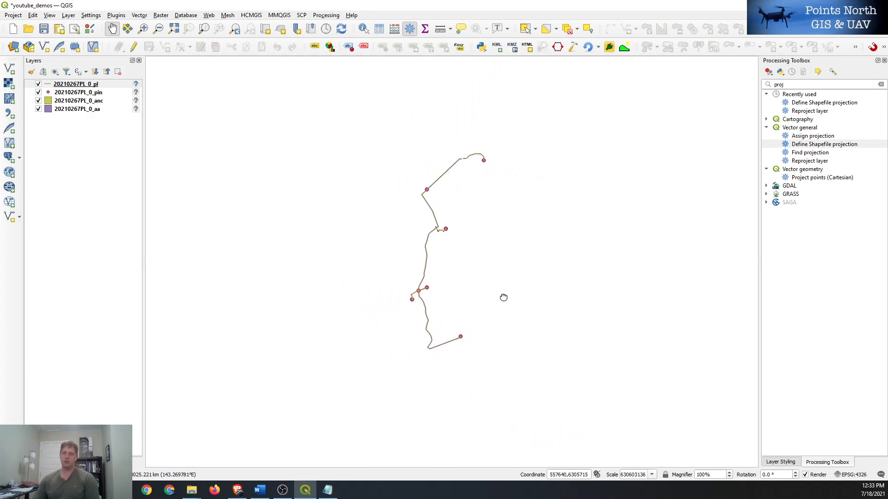
pyautogui.moveTo(503, 297); pyautogui.dragTo(499, 256)
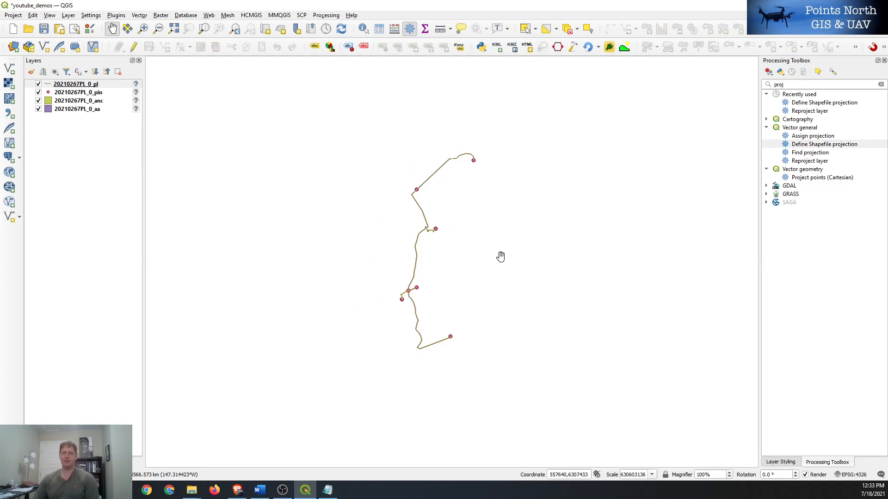
pyautogui.moveTo(500, 256); pyautogui.dragTo(442, 253)
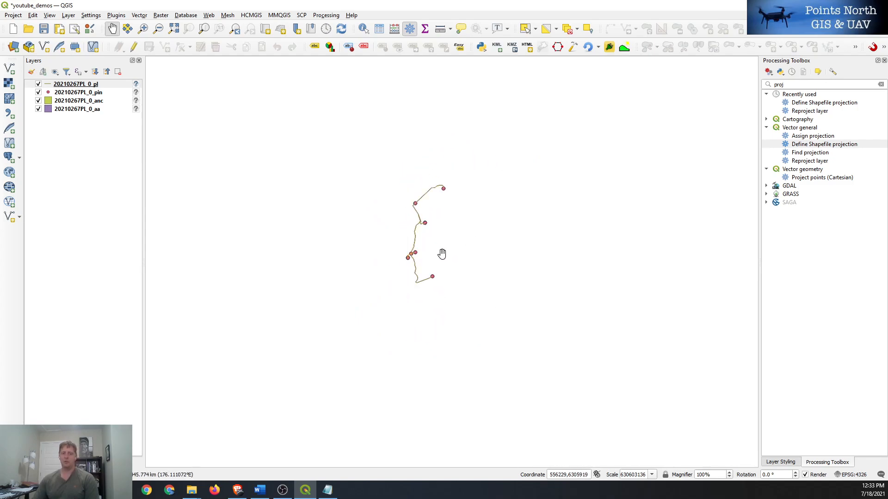
pyautogui.moveTo(442, 254); pyautogui.dragTo(411, 255)
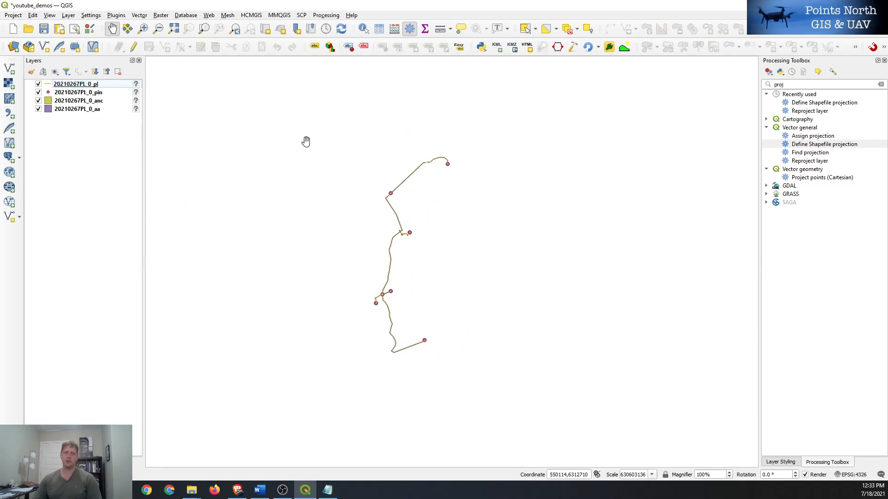
pyautogui.moveTo(210, 20)
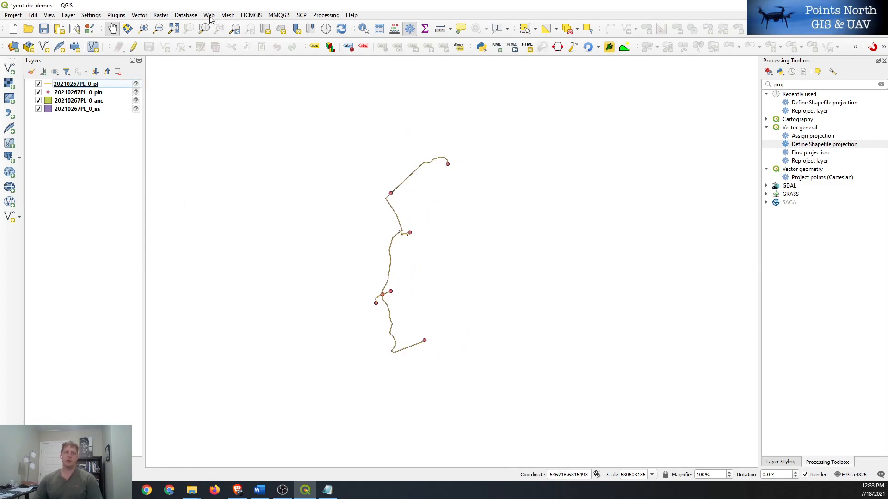
# Add the OSM Standard XYZ Tiles basemap and pan the map around the trail.
pyautogui.click(208, 15)
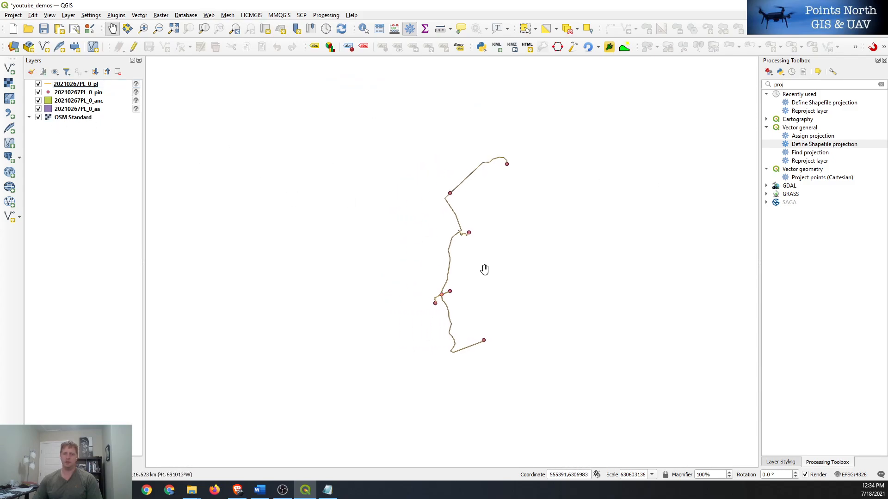
pyautogui.moveTo(484, 269); pyautogui.dragTo(471, 319)
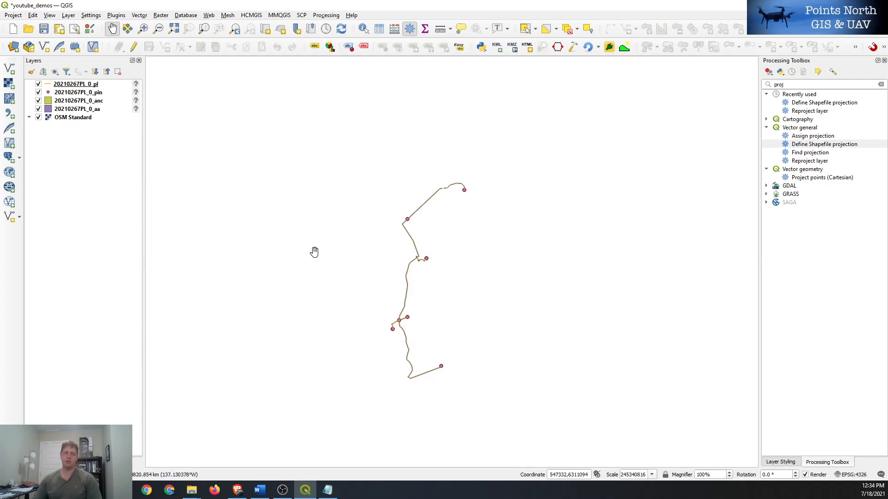
pyautogui.moveTo(315, 252); pyautogui.dragTo(436, 295)
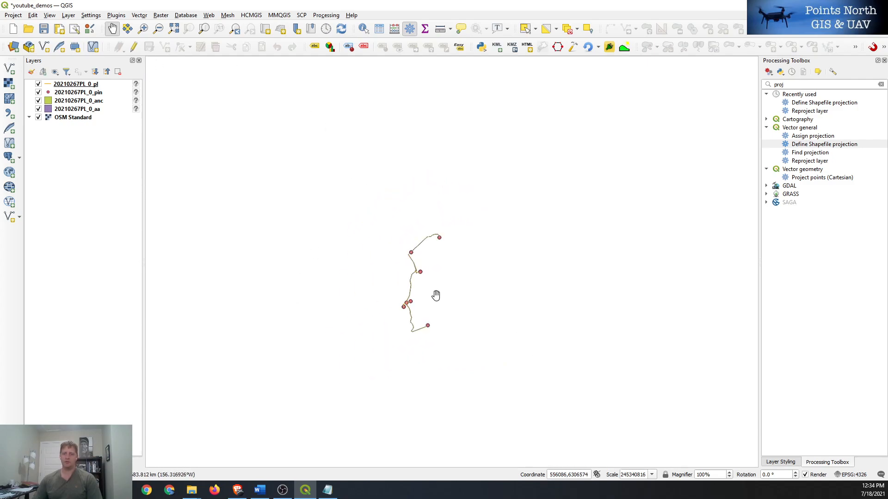
pyautogui.moveTo(436, 295); pyautogui.dragTo(535, 232)
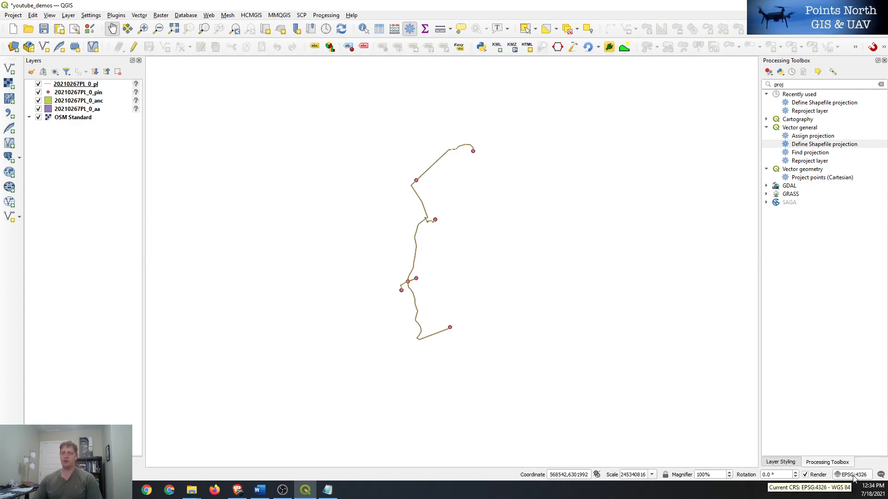
pyautogui.moveTo(448, 151)
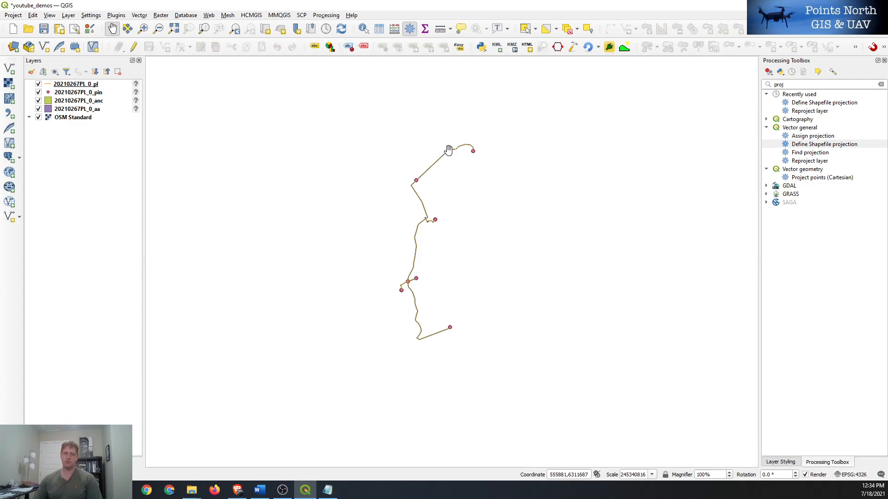
pyautogui.moveTo(852, 474)
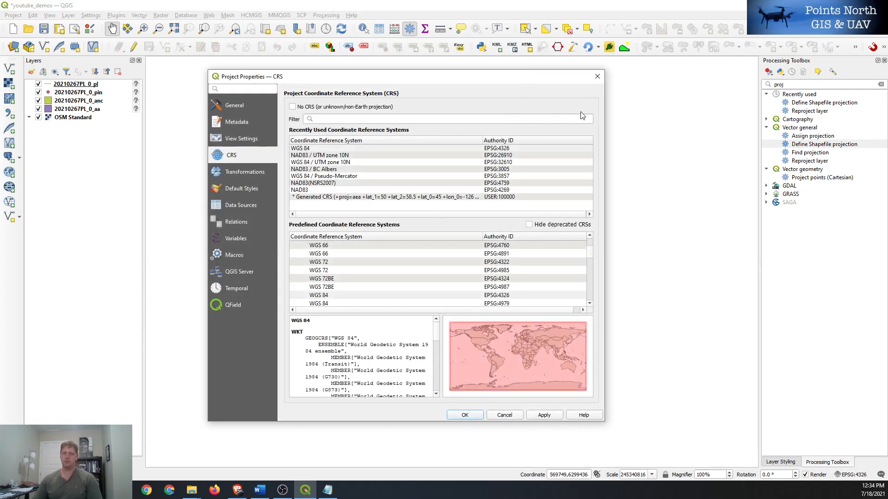
# Filter the CRS list for 26910 and apply NAD83 / UTM zone 10N to the project.
pyautogui.click(464, 416)
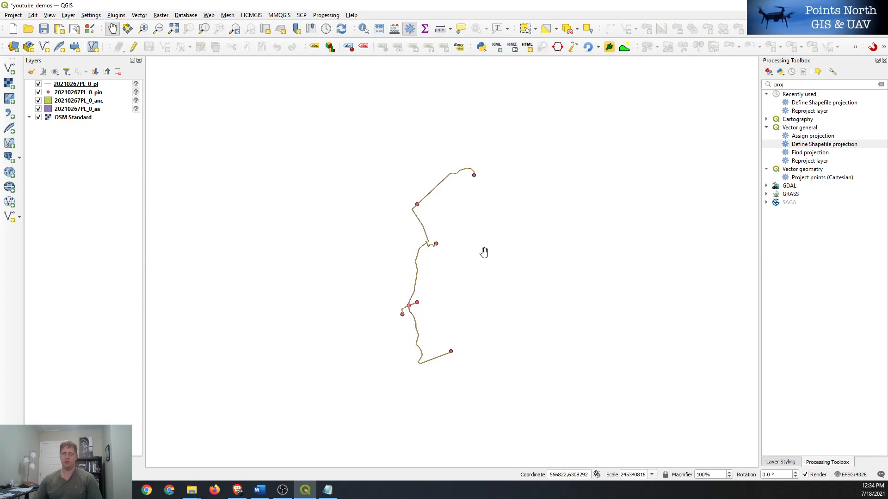
pyautogui.click(191, 489)
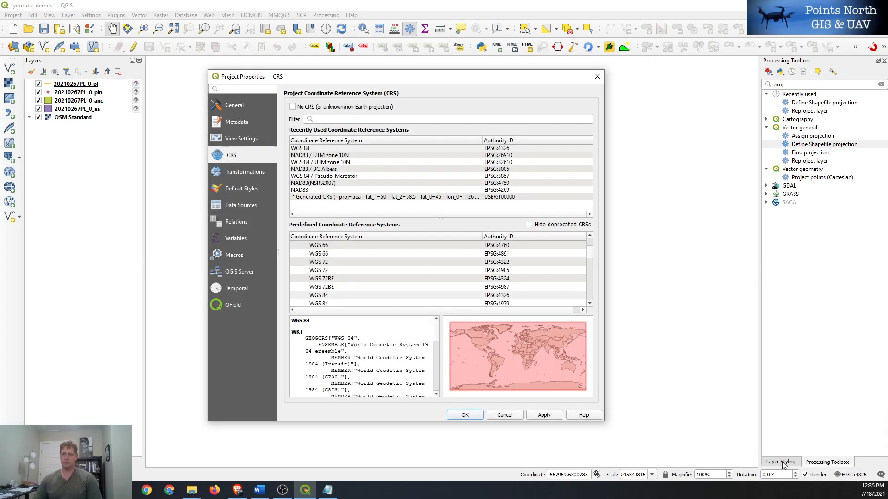
pyautogui.moveTo(729, 429)
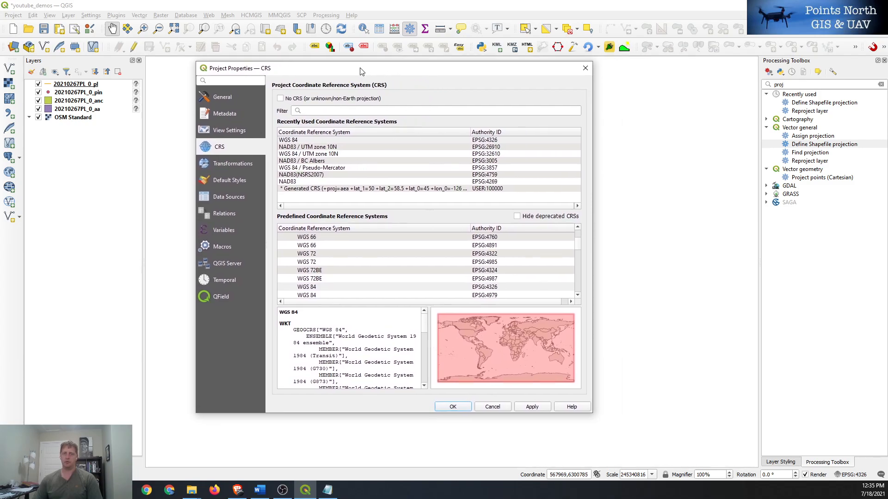
pyautogui.moveTo(247, 71)
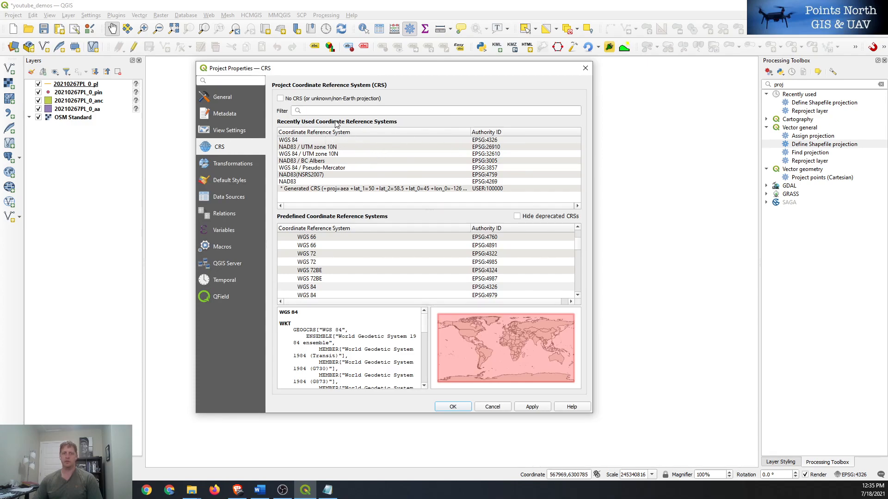
pyautogui.click(431, 110)
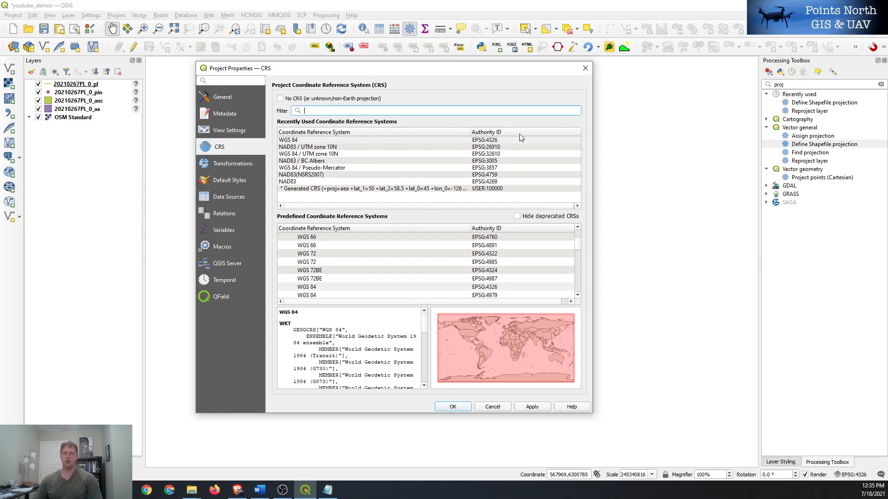
pyautogui.write('UTM')
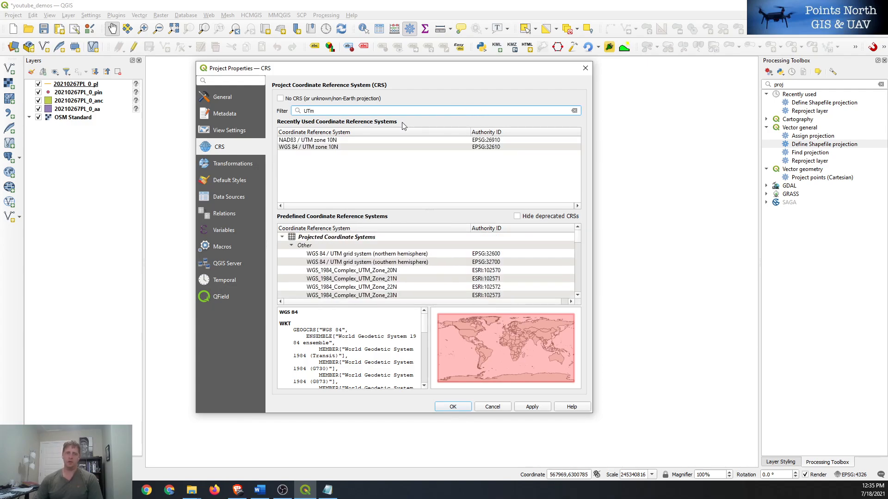
pyautogui.moveTo(324, 249)
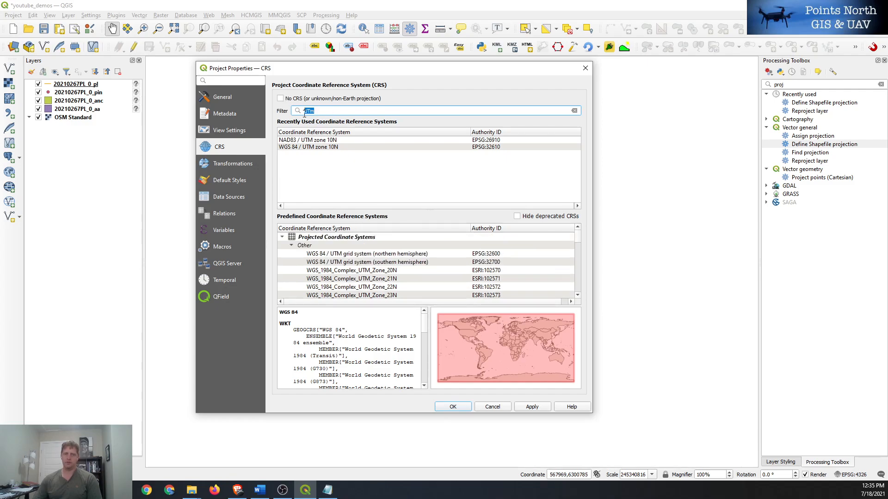
pyautogui.click(573, 111)
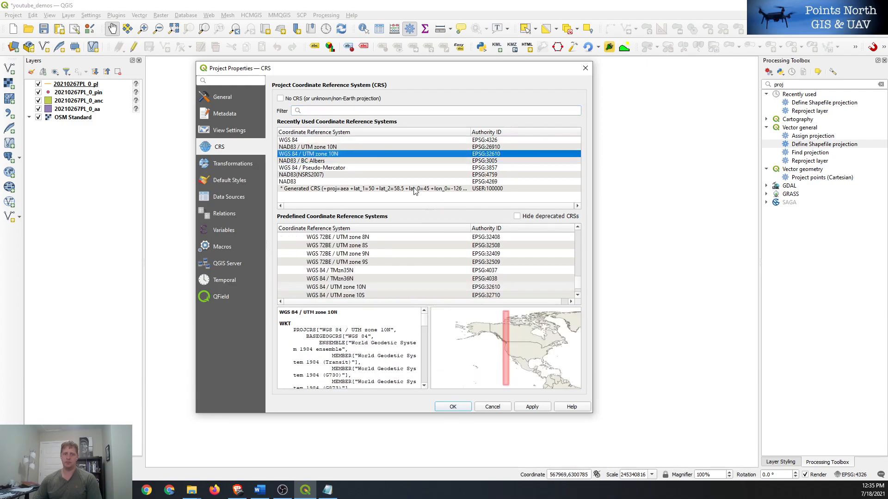
pyautogui.click(430, 110)
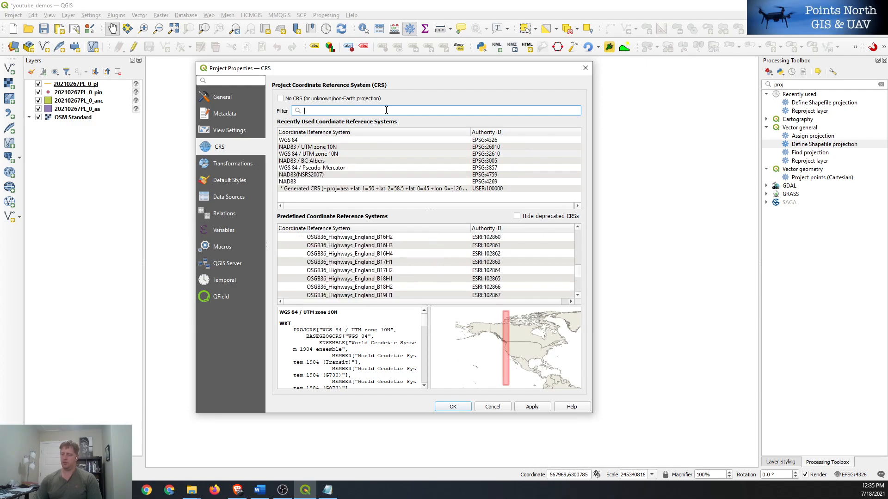
pyautogui.write('26910')
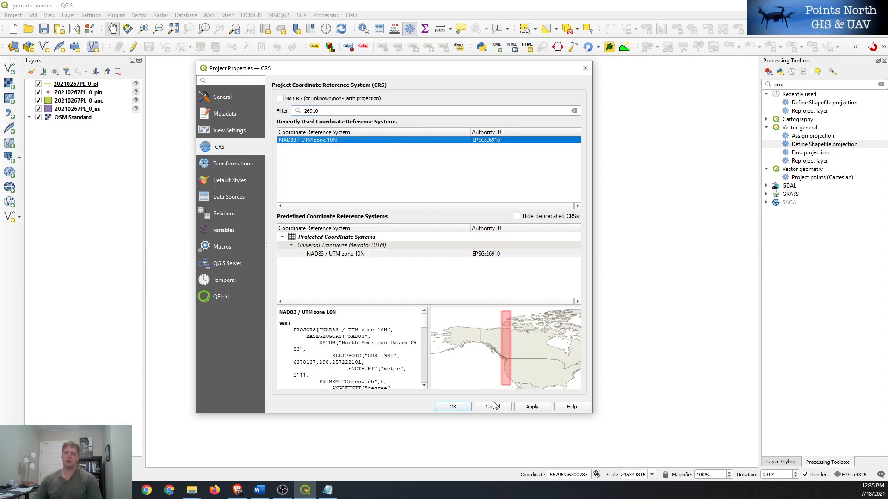
pyautogui.click(452, 406)
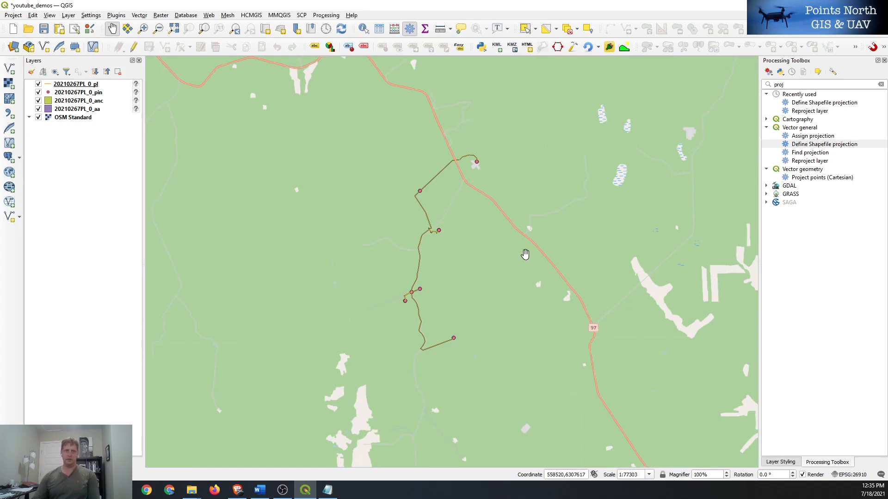
pyautogui.moveTo(409, 356)
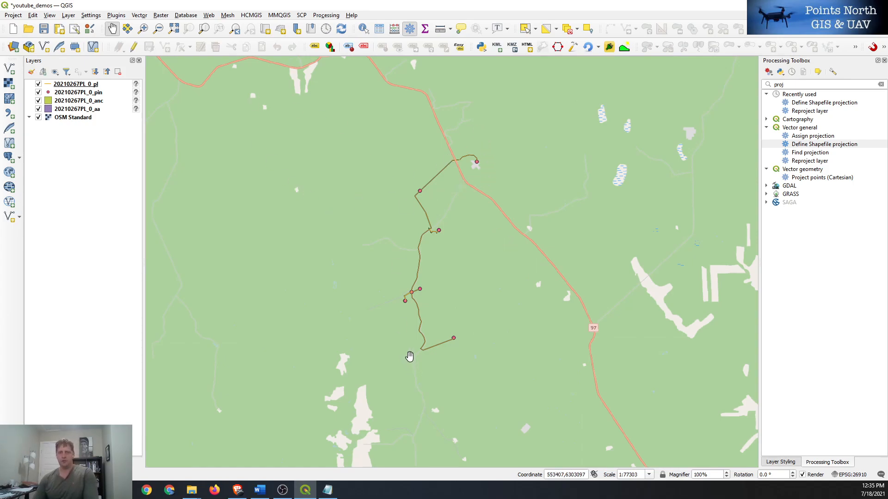
pyautogui.moveTo(409, 357); pyautogui.dragTo(409, 292)
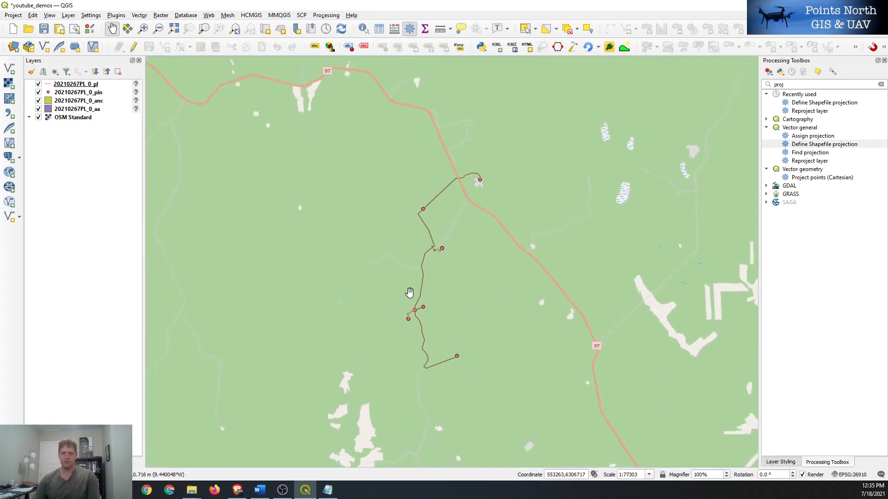
pyautogui.scroll(-3)
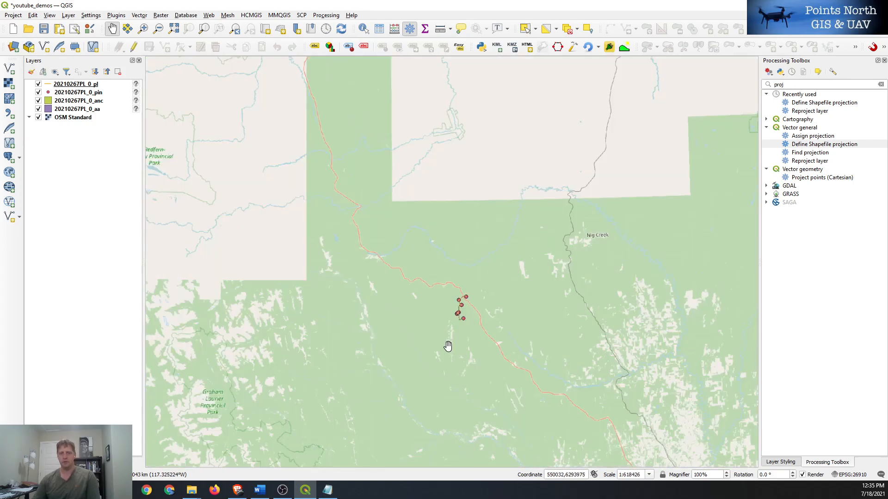
pyautogui.scroll(-3)
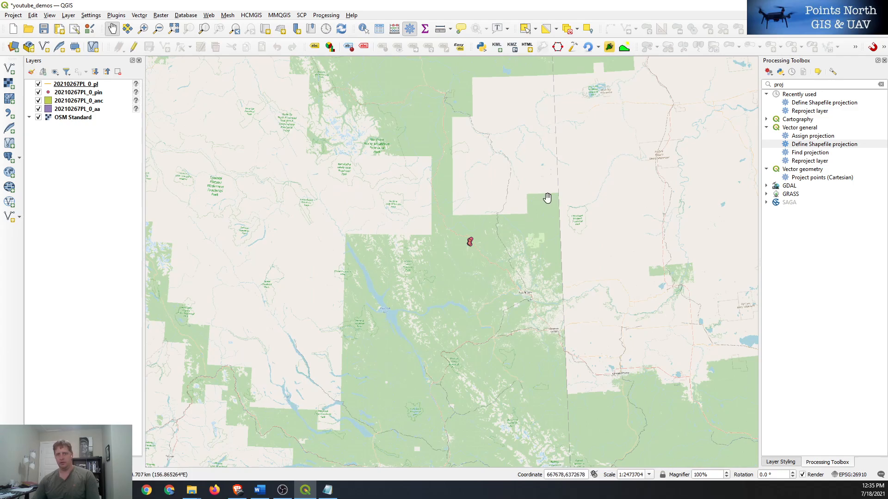
pyautogui.scroll(-3)
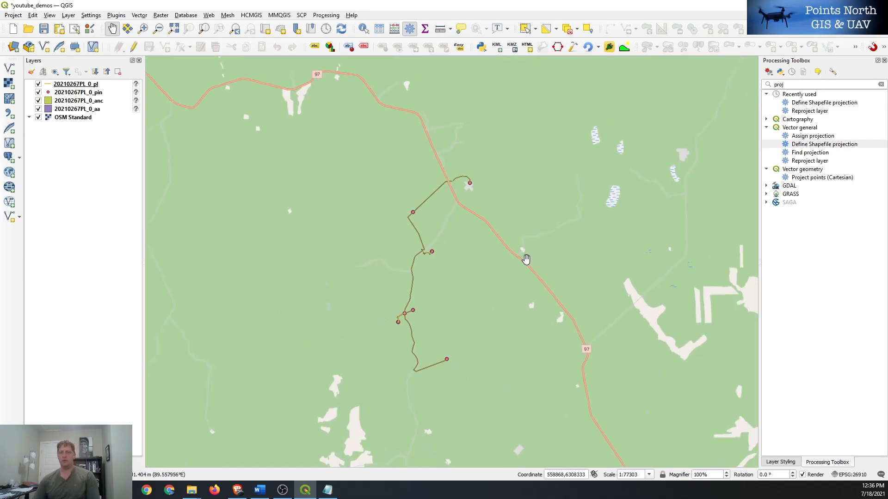
pyautogui.click(823, 84)
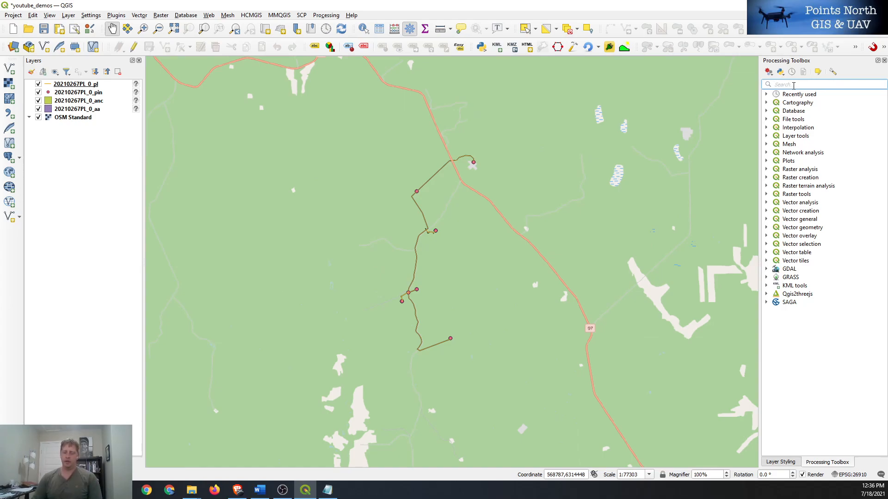
pyautogui.moveTo(219, 110)
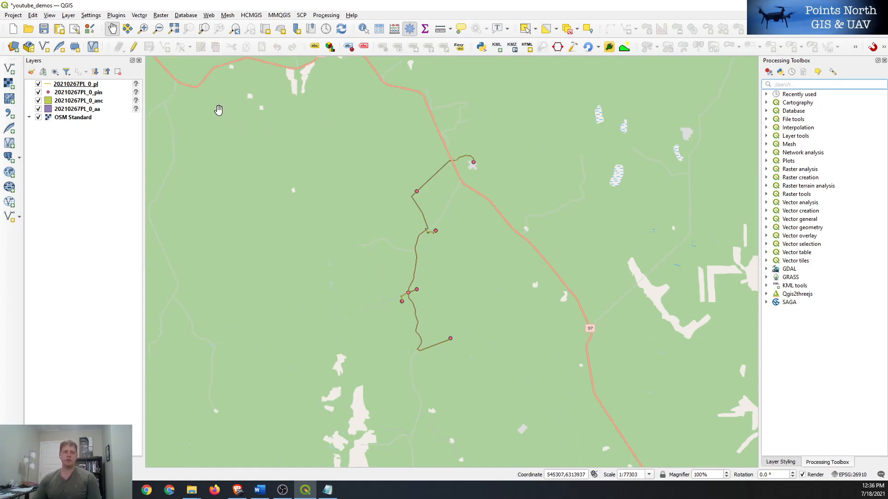
pyautogui.moveTo(826, 148)
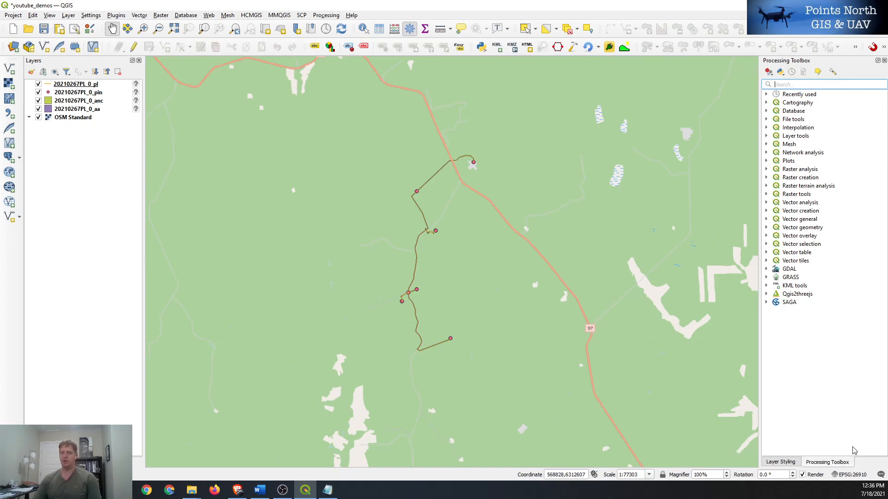
# Show the Processing Toolbox and search it for 'Defn'.
pyautogui.click(49, 15)
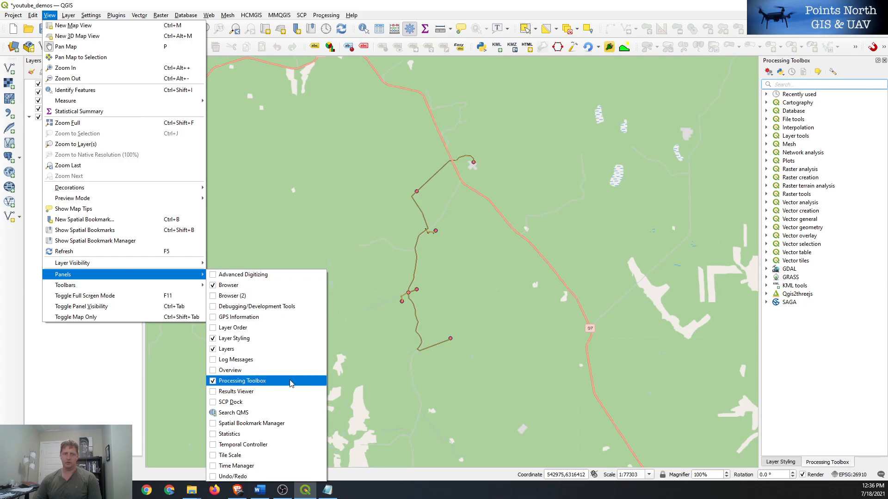
pyautogui.moveTo(262, 386)
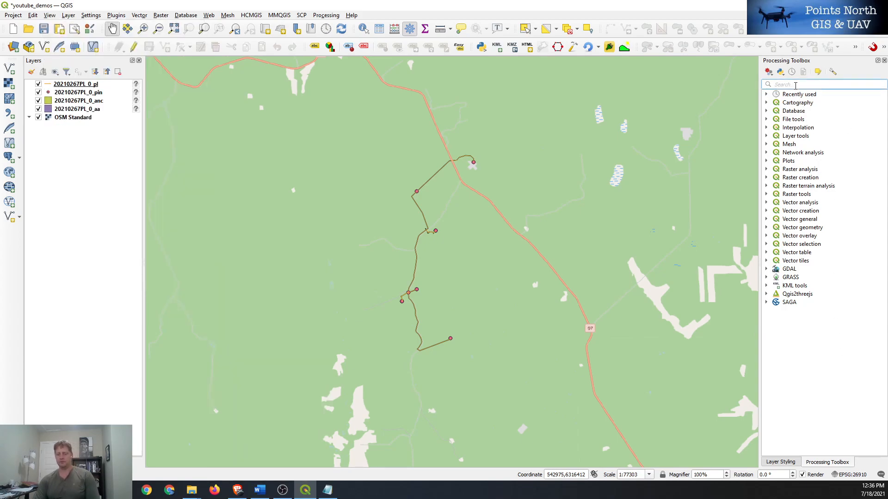
pyautogui.write('Defn')
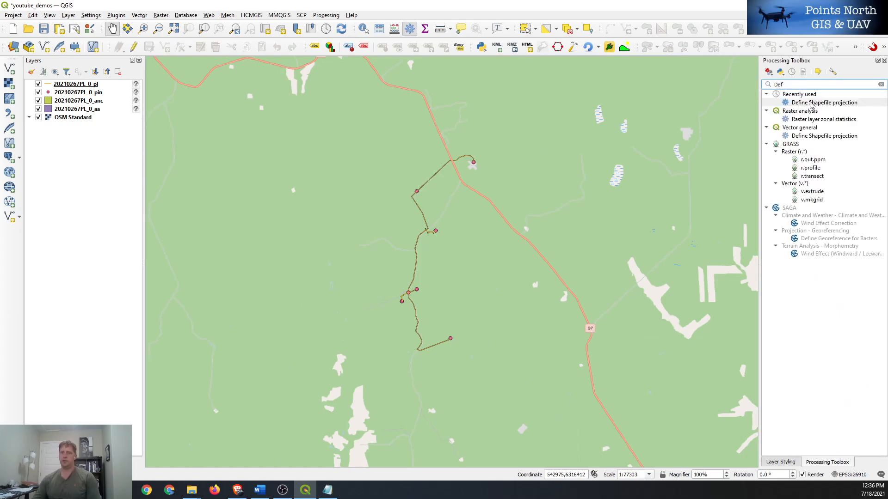
# Open Define Shapefile projection and choose 20210267PL_0_aa as the input shapefile.
pyautogui.doubleClick(821, 103)
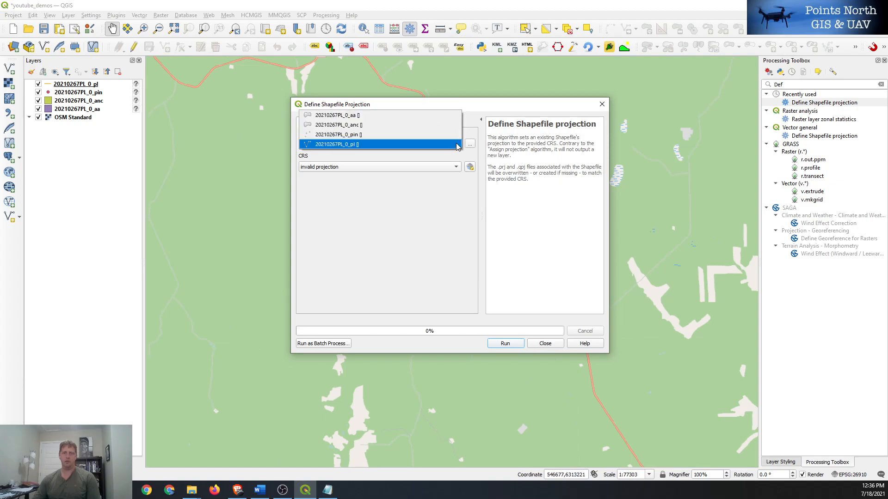
pyautogui.click(337, 115)
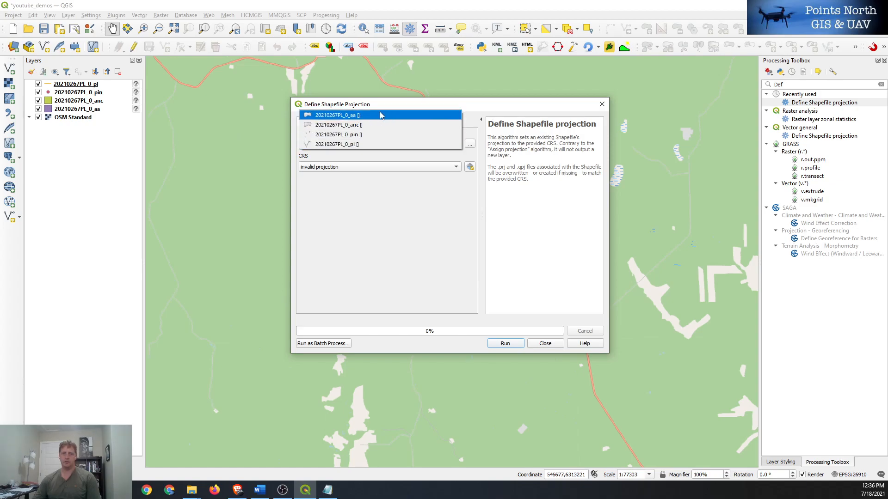
pyautogui.click(338, 125)
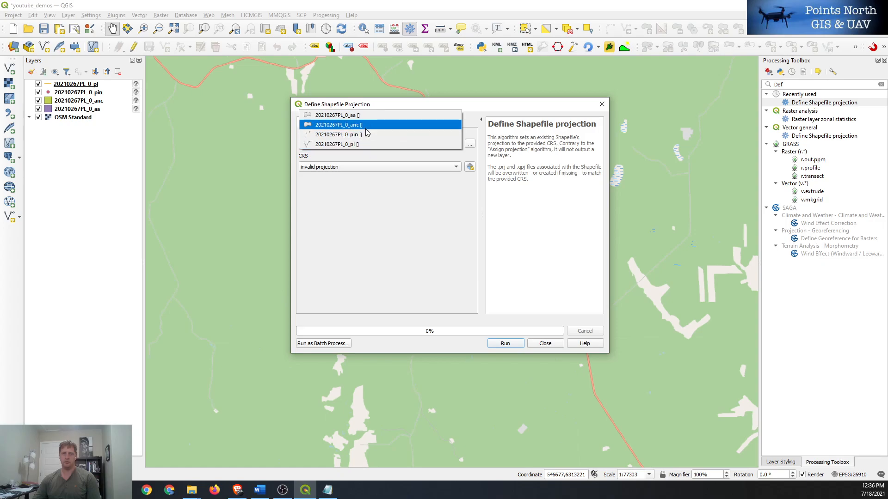
pyautogui.click(337, 134)
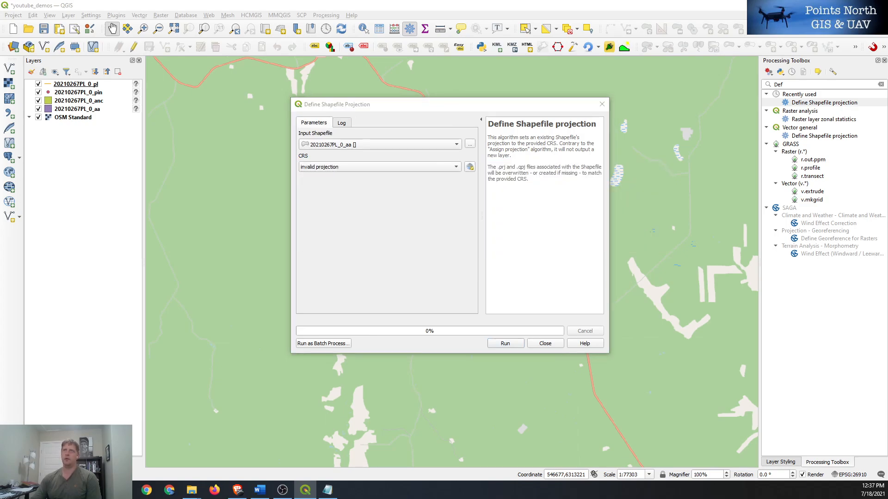
# Set the CRS to NAD83 / UTM zone 10N, then pick 20210267PL_0_anc as the next shapefile.
pyautogui.click(470, 167)
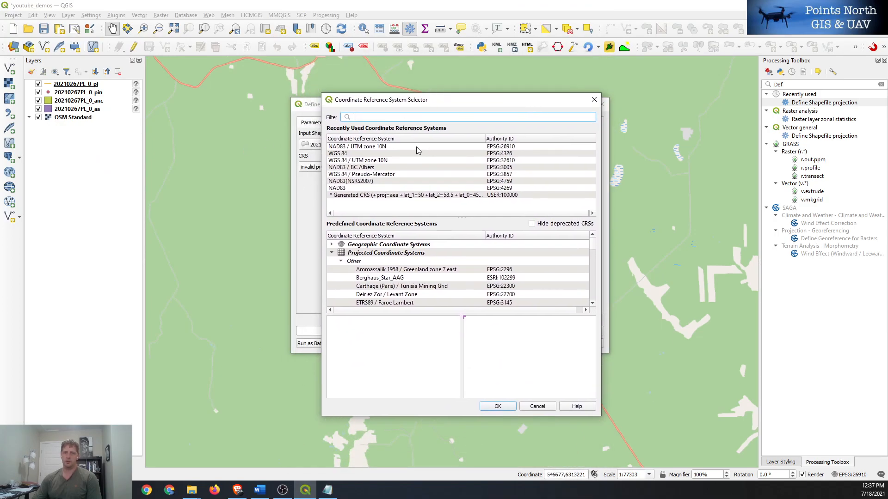
pyautogui.click(356, 147)
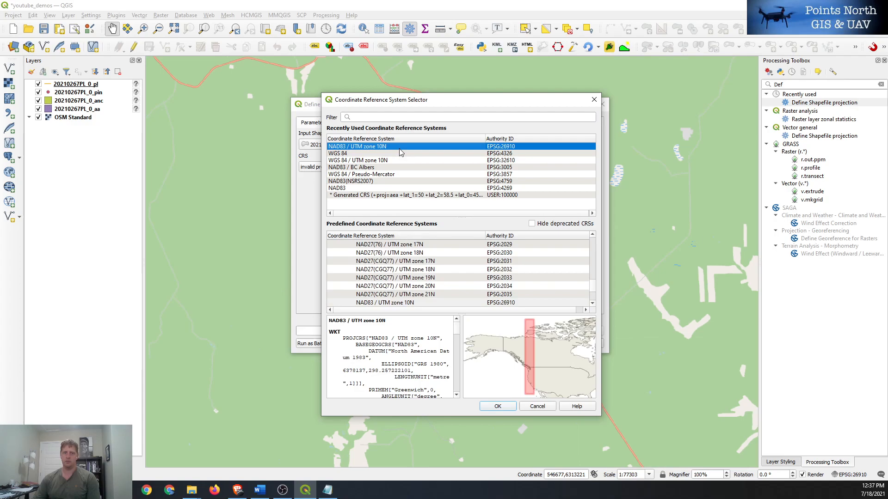
pyautogui.moveTo(366, 148)
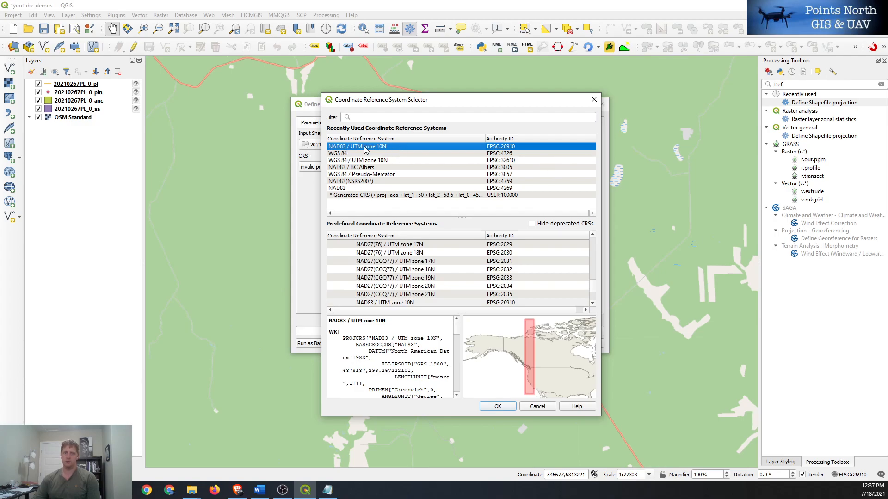
pyautogui.click(496, 406)
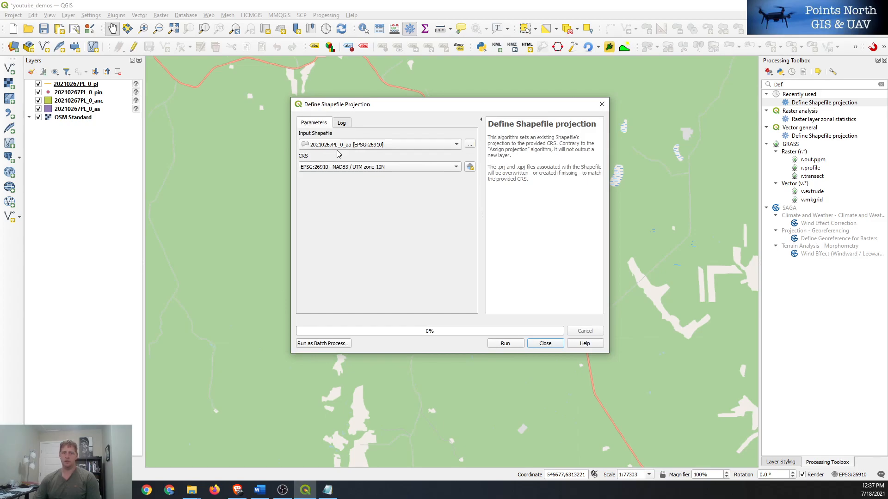
pyautogui.click(456, 143)
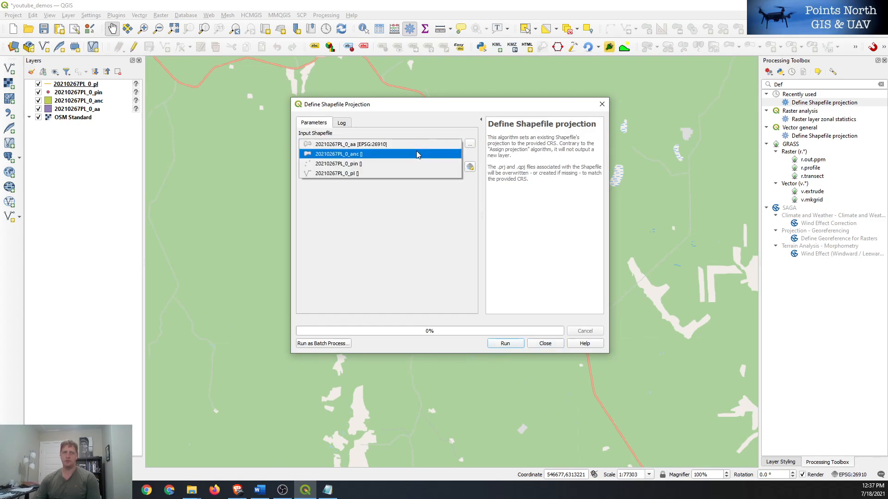
pyautogui.click(338, 154)
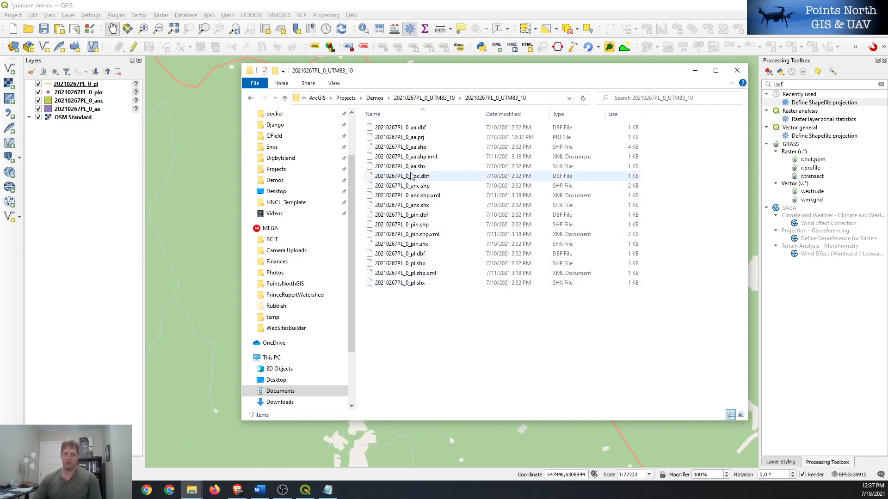
# Select 20210267PL_0_aa.prj to confirm its 7/18/2021 modified date.
pyautogui.click(399, 137)
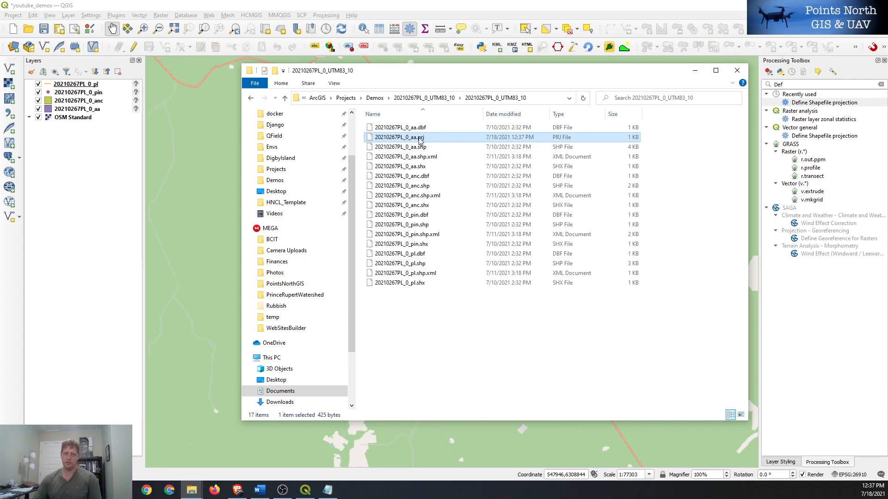
pyautogui.moveTo(402, 137)
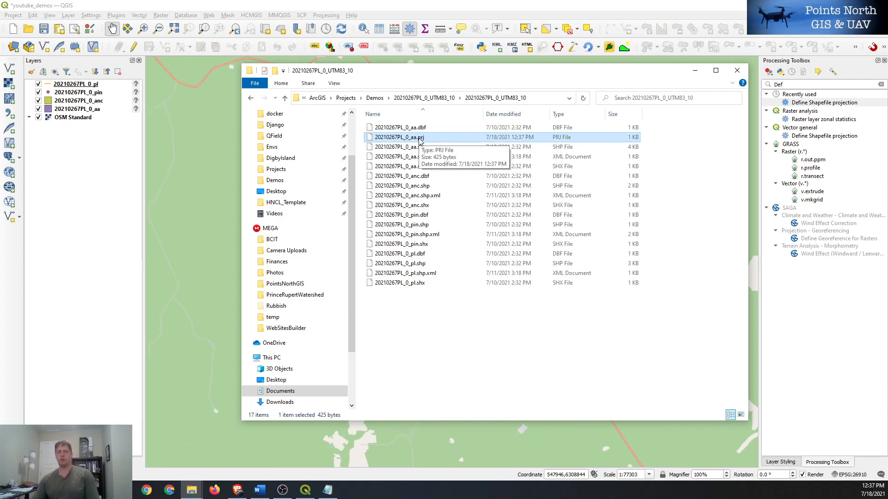
pyautogui.moveTo(148, 216)
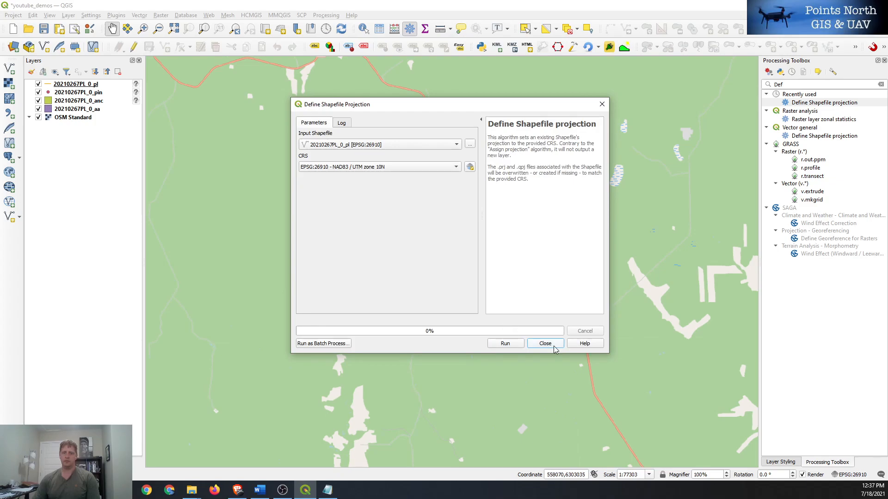
# Close the projection tool and accept the suggested datum transformation for the aa layer.
pyautogui.click(544, 344)
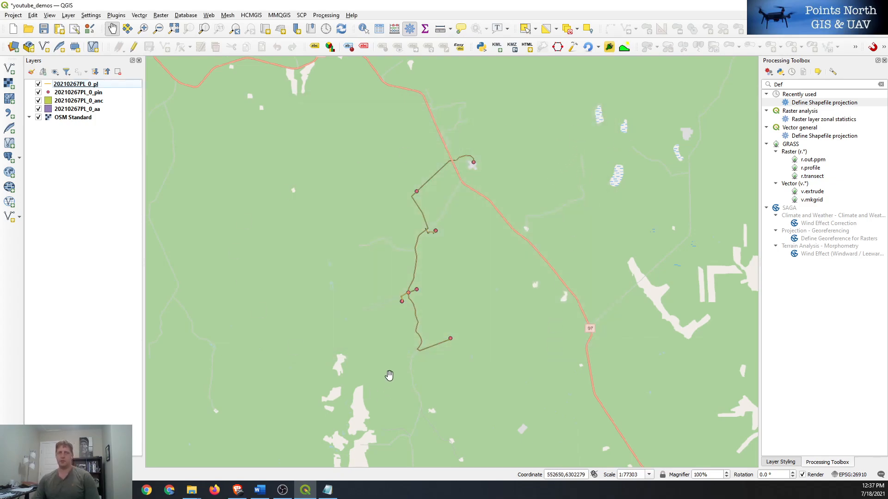
pyautogui.moveTo(363, 398)
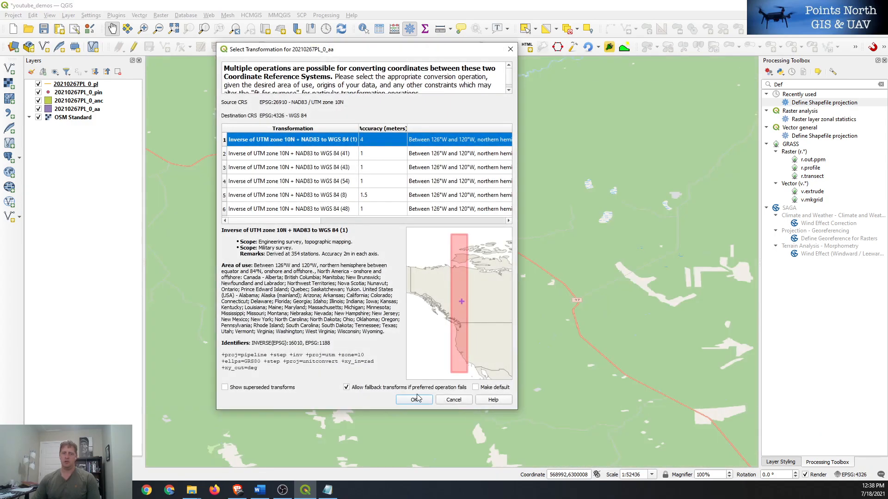
pyautogui.click(414, 399)
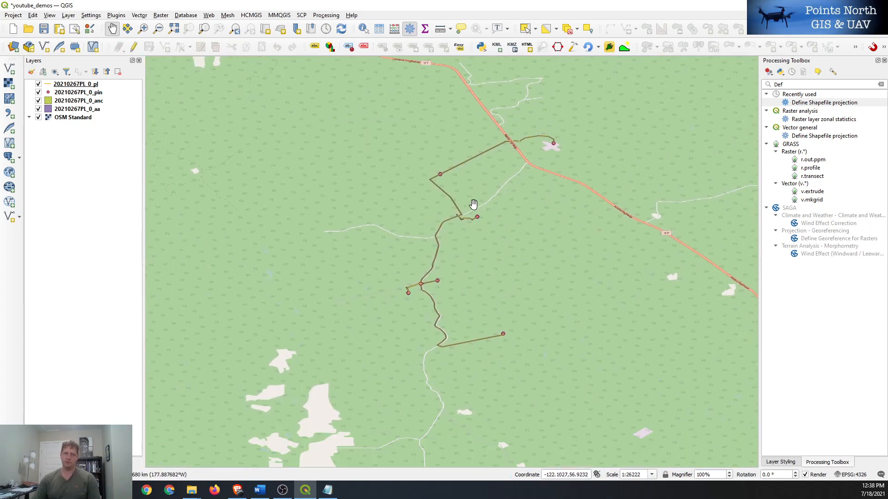
pyautogui.moveTo(513, 271)
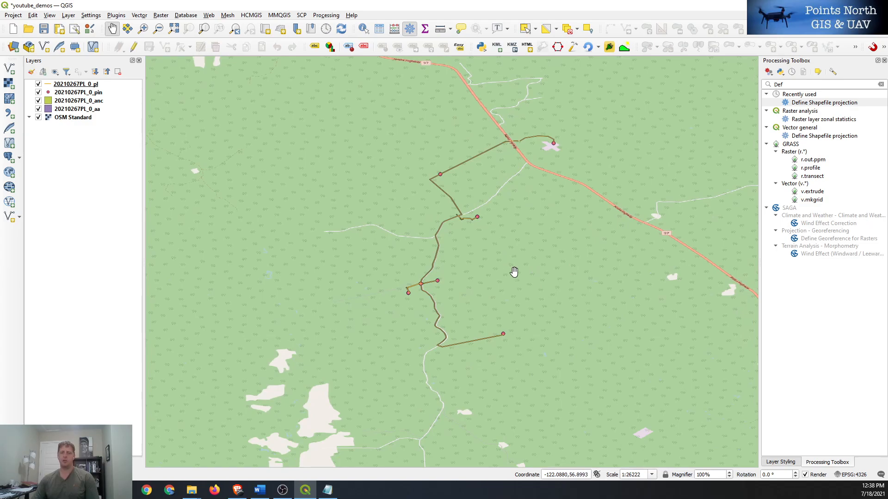